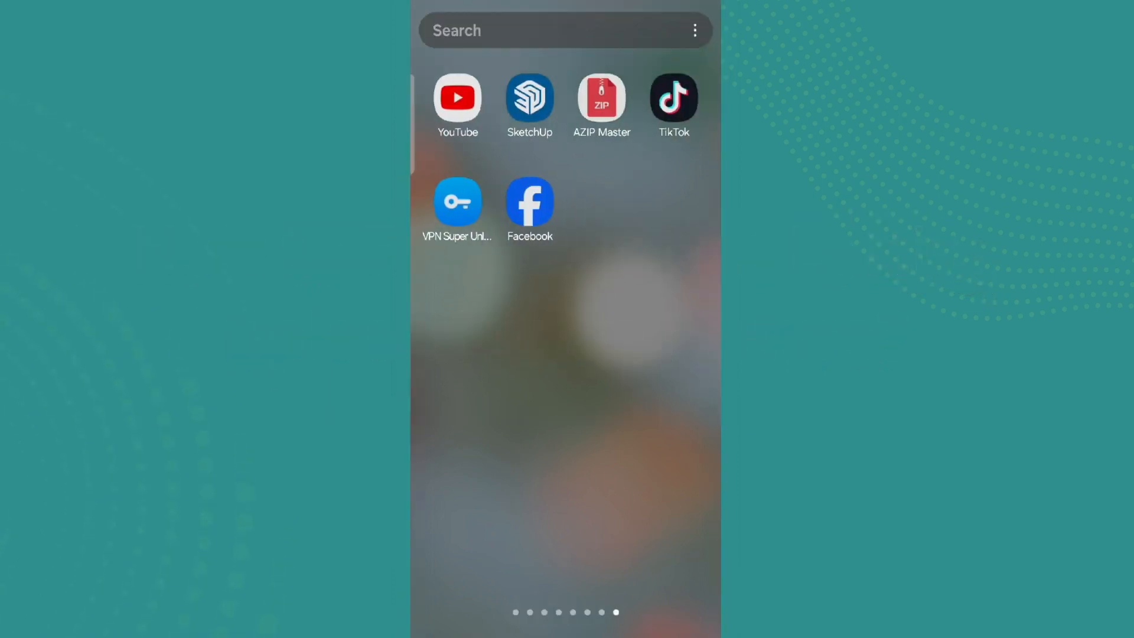
Launch TikTok and show your own profile page, which has no posts yet
left_click(672, 100)
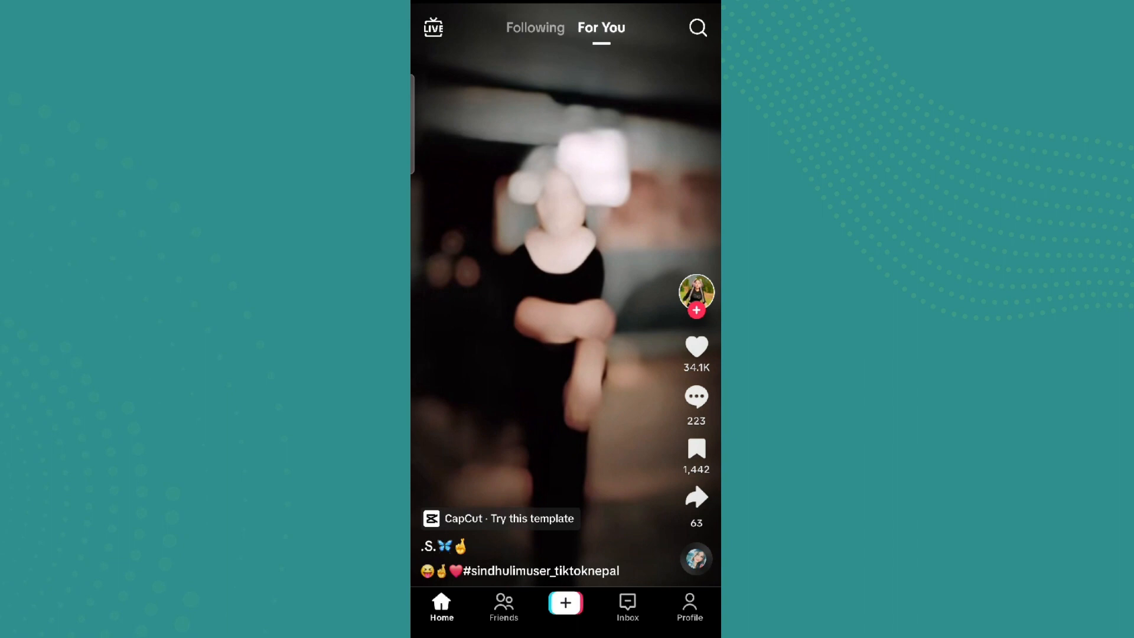
left_click(688, 605)
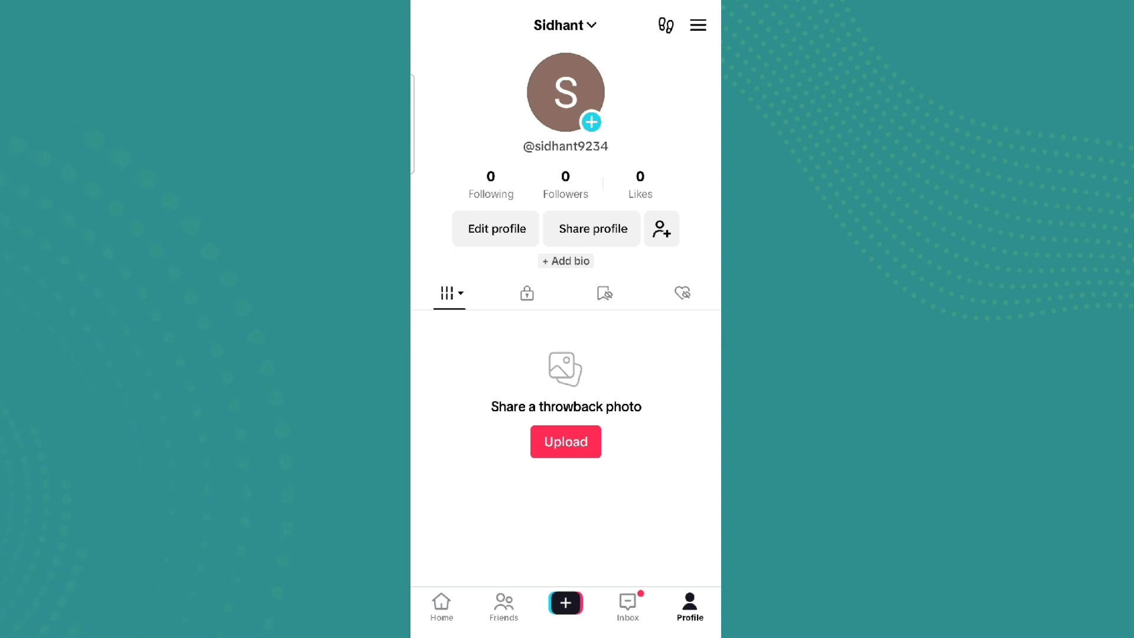
From the profile menu, go through Settings and privacy to Report a problem
left_click(696, 25)
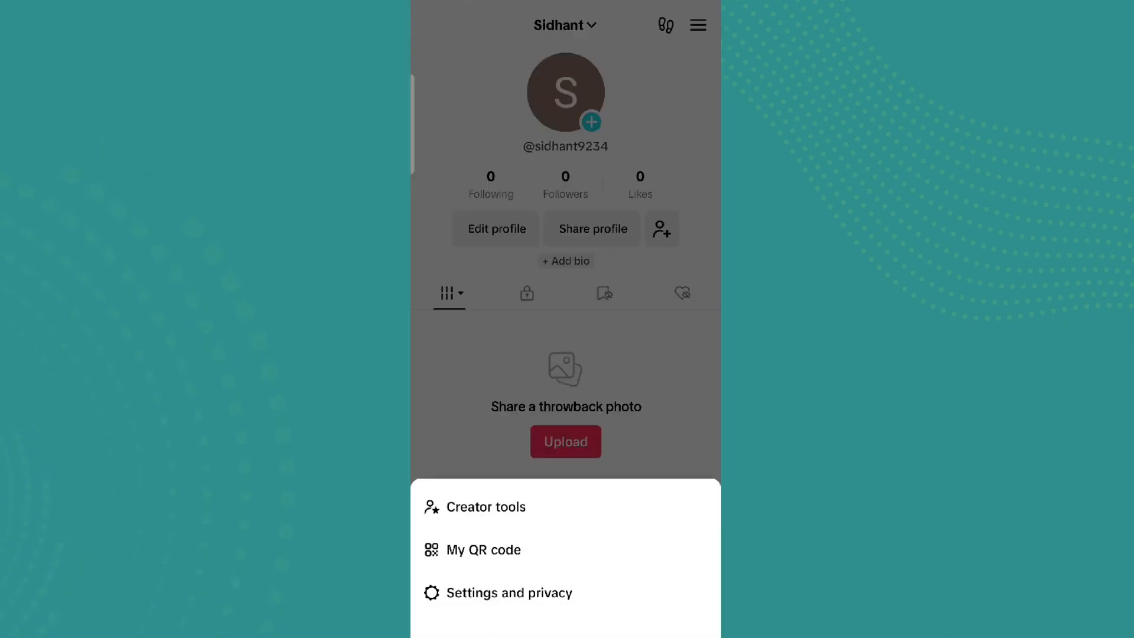
left_click(509, 592)
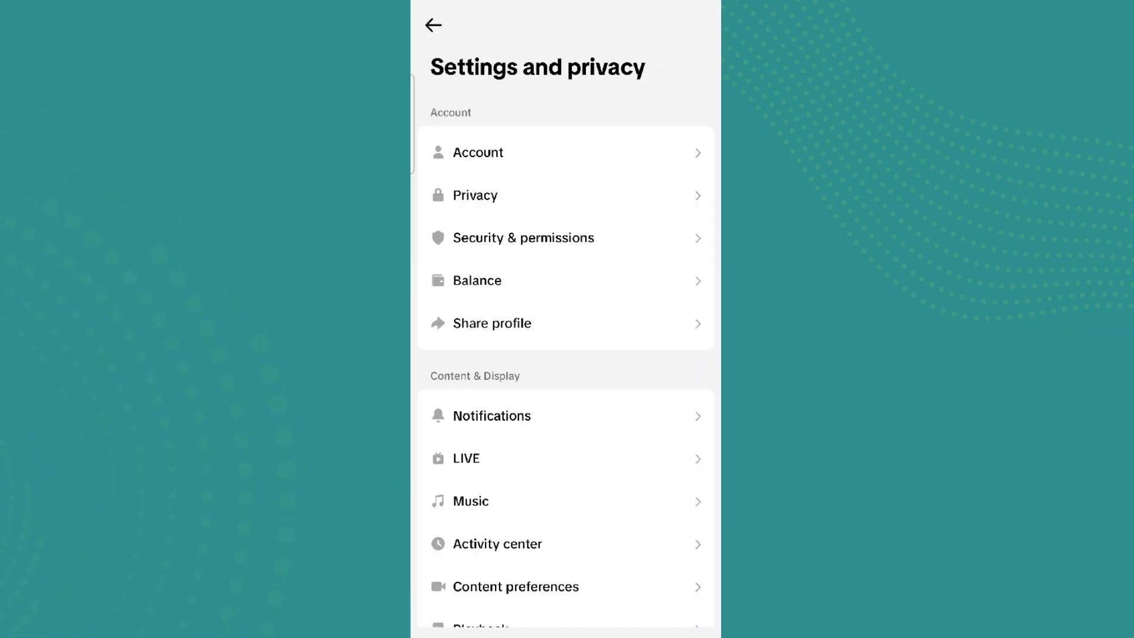
scroll("down", 3)
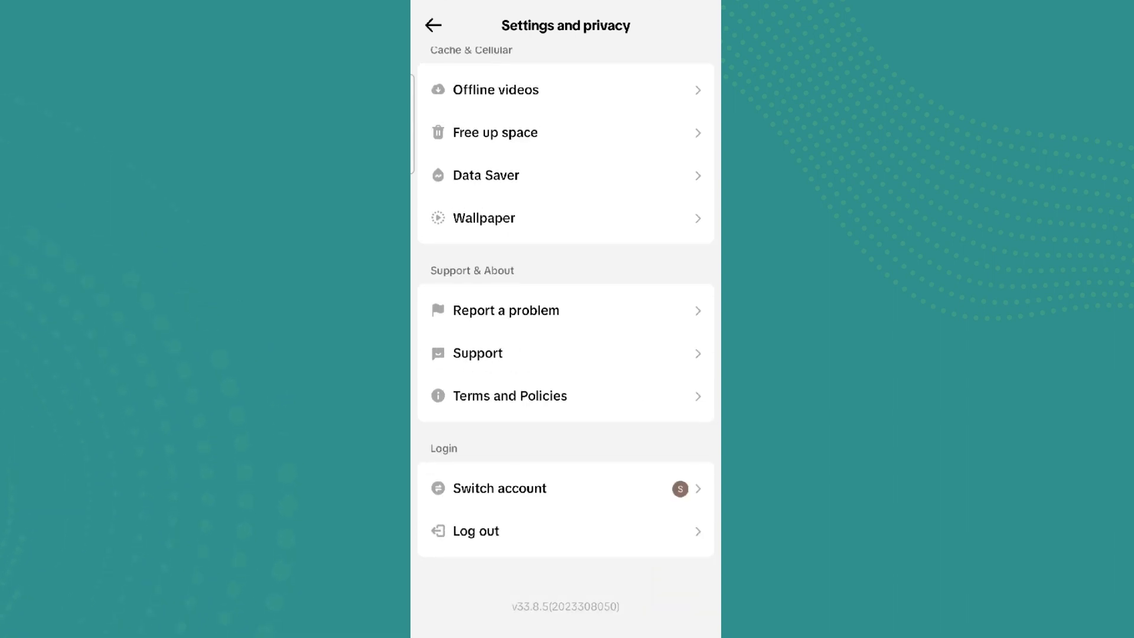
left_click(507, 310)
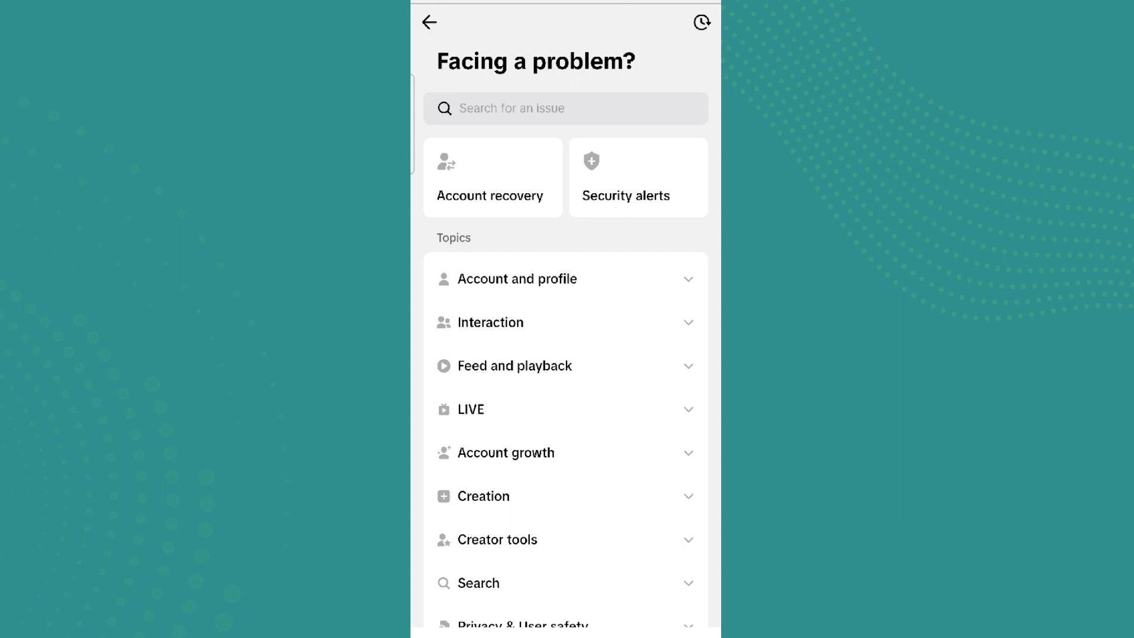
Open Account and profile > Editing profile > Changing profile photo or video article
left_click(516, 278)
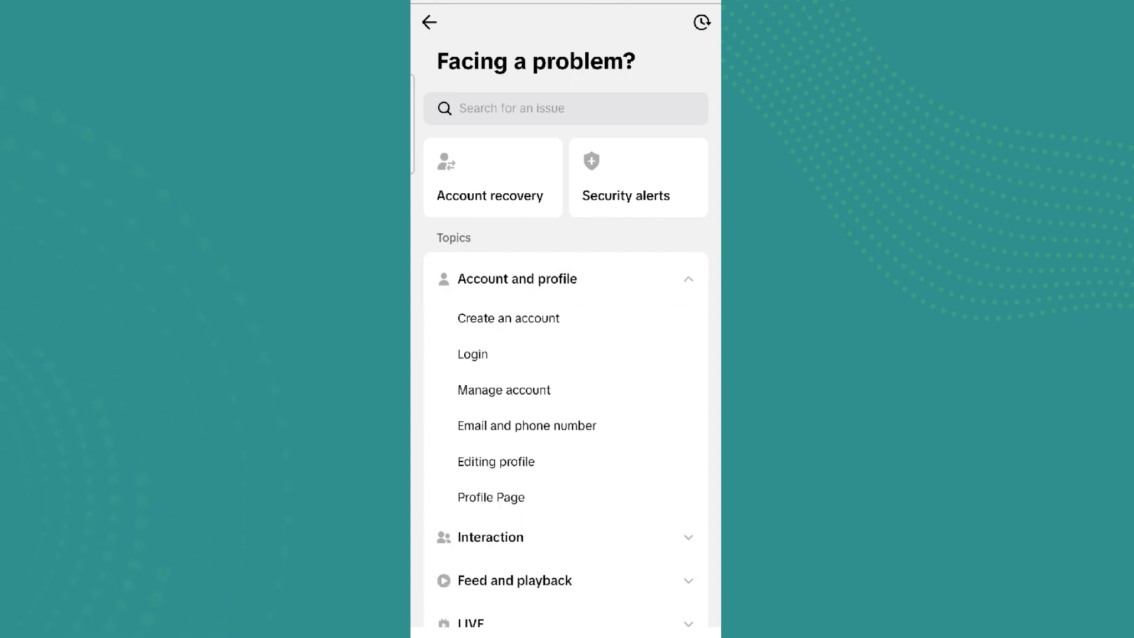
left_click(496, 461)
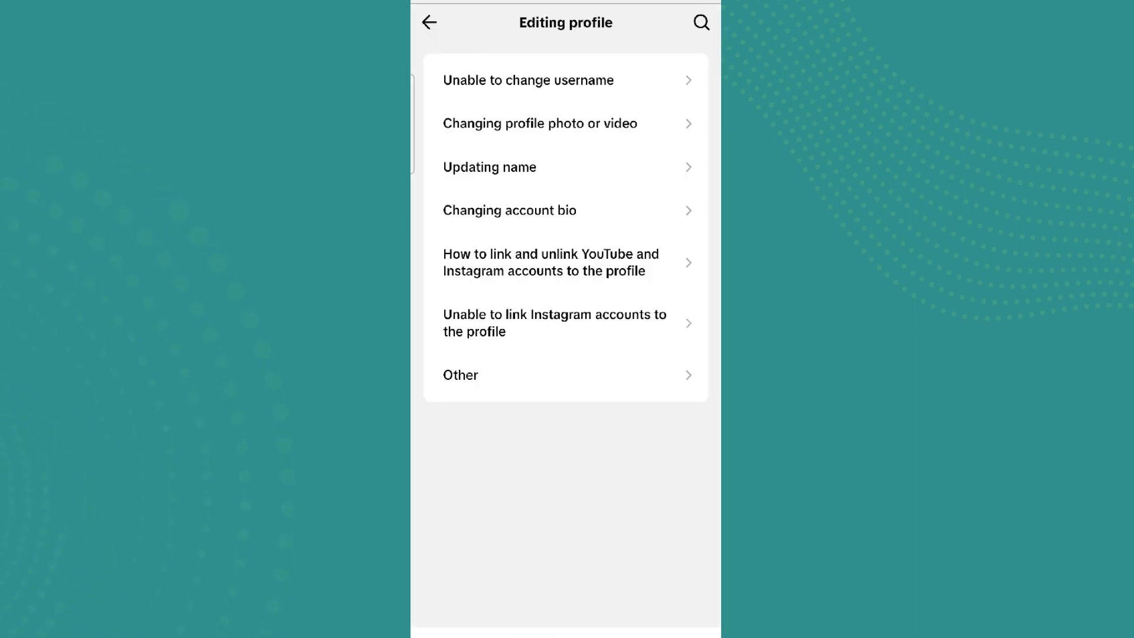
left_click(571, 124)
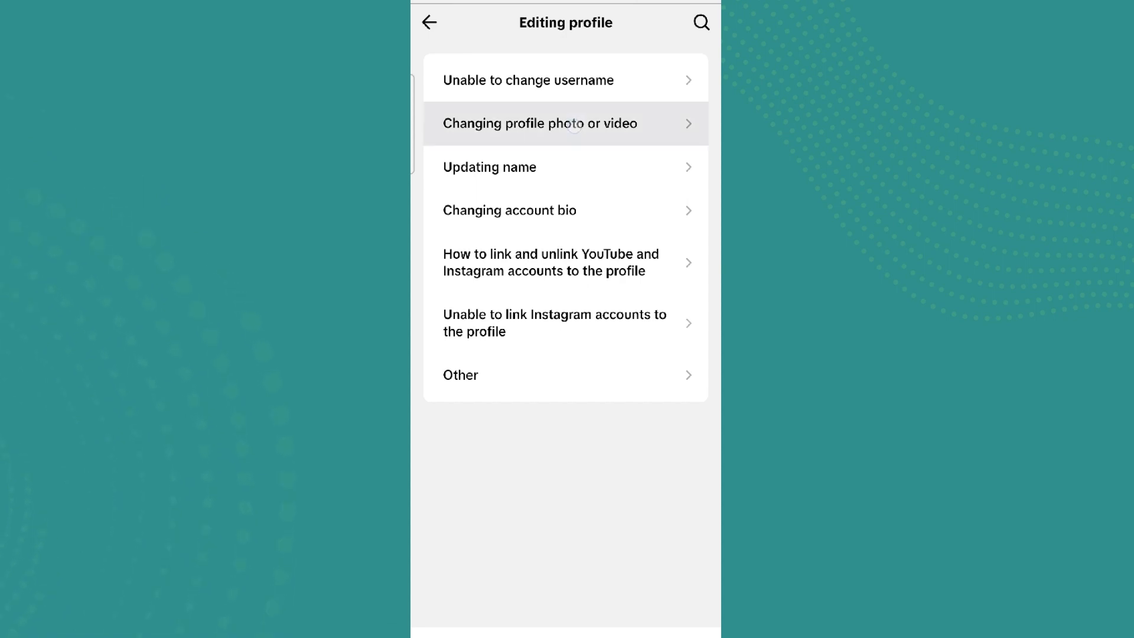
left_click(539, 123)
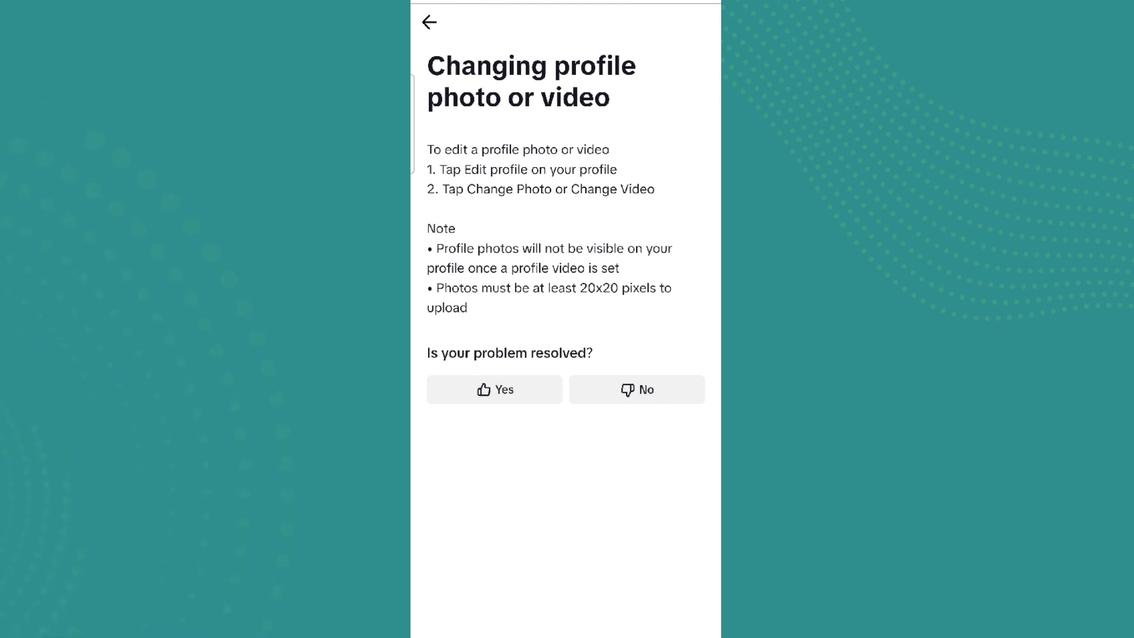
After reading the article, go back to the Editing profile topics list
left_click(428, 22)
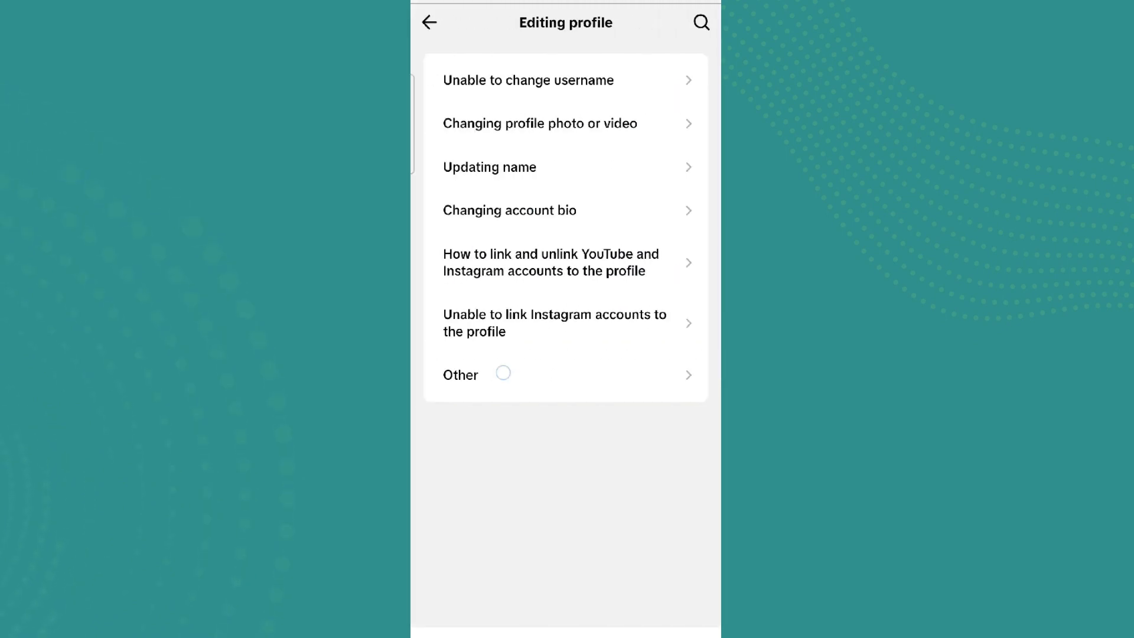
Choose Other to open the TikTok Helpdesk chat, then exit to the home screen
left_click(460, 375)
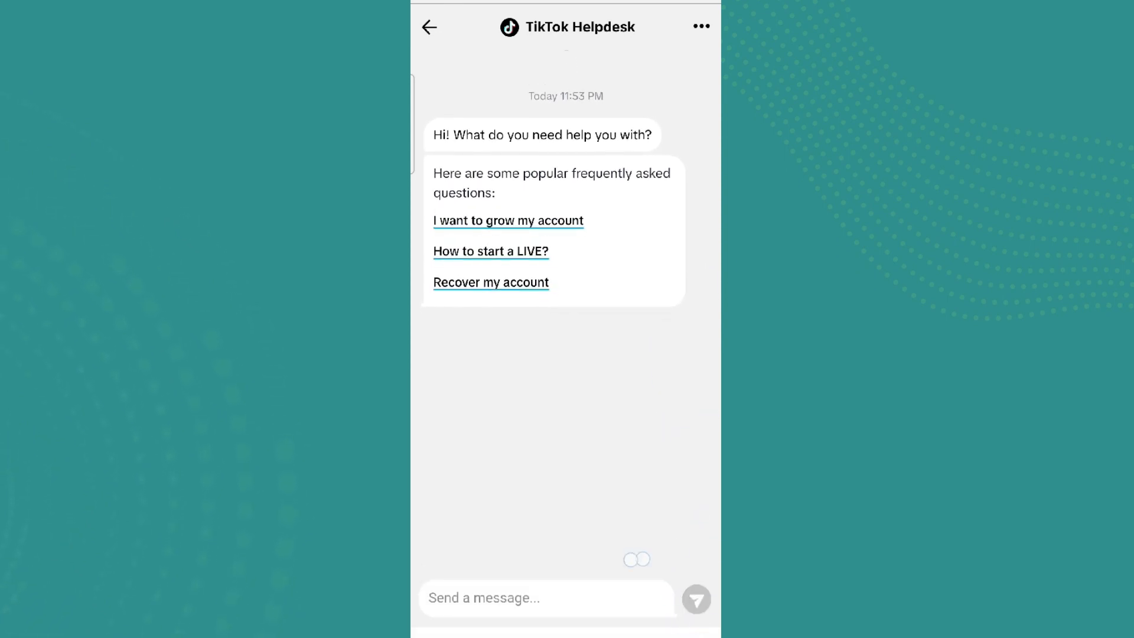
left_click(429, 27)
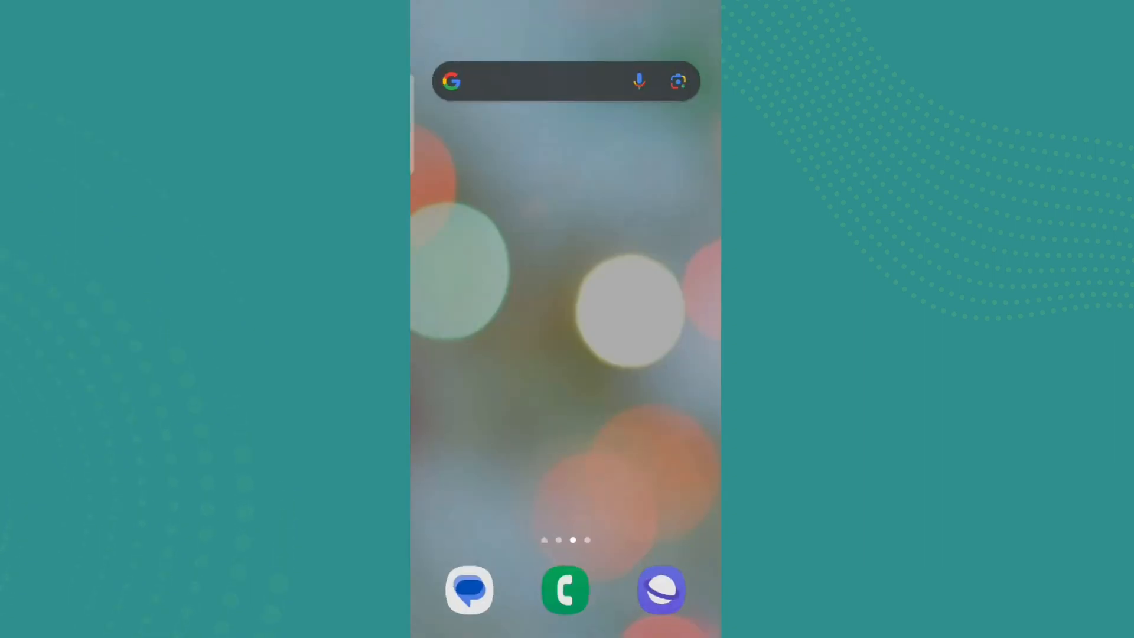